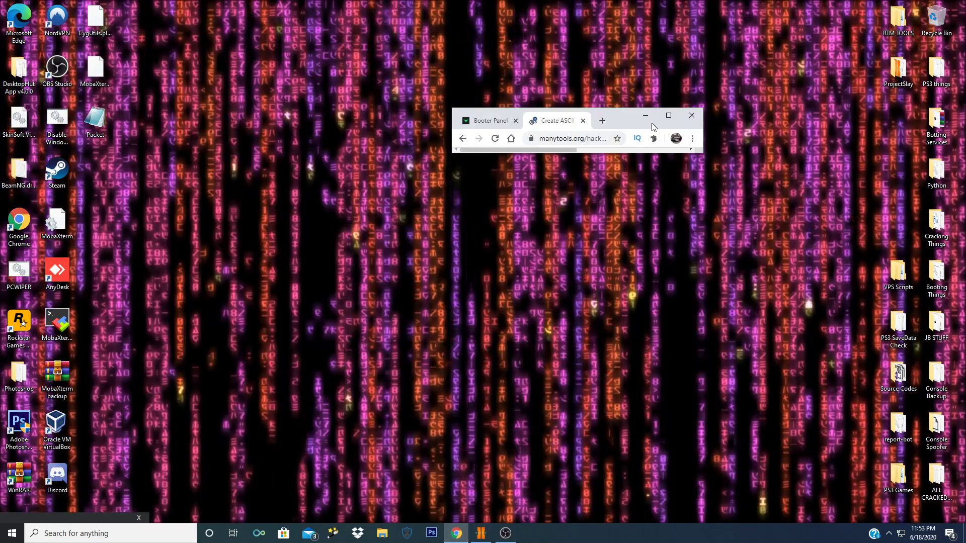
Maximize Chrome and select the WOEQZ banner art on manytools.org for copying
{"action": "left_click", "coordinate": [668, 115]}
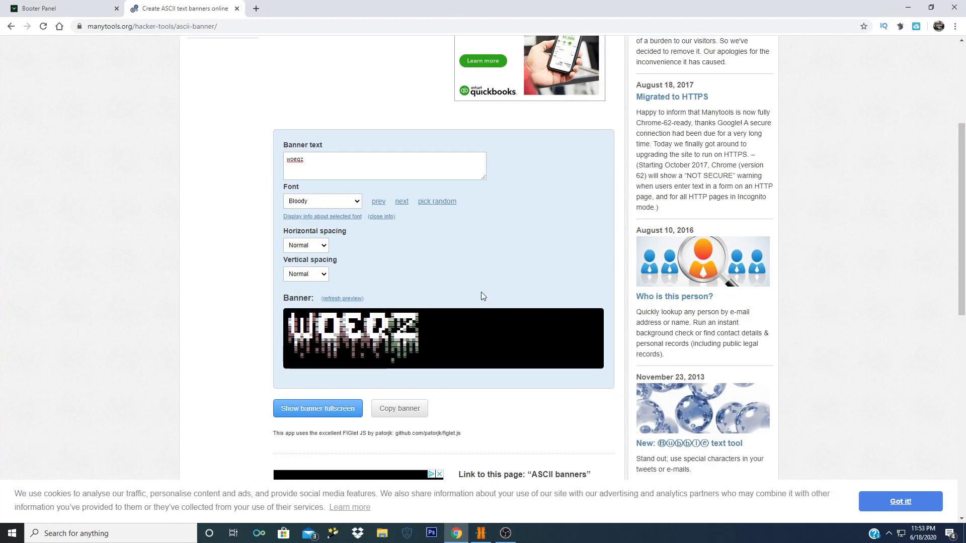
{"action": "mouse_move", "coordinate": [297, 69]}
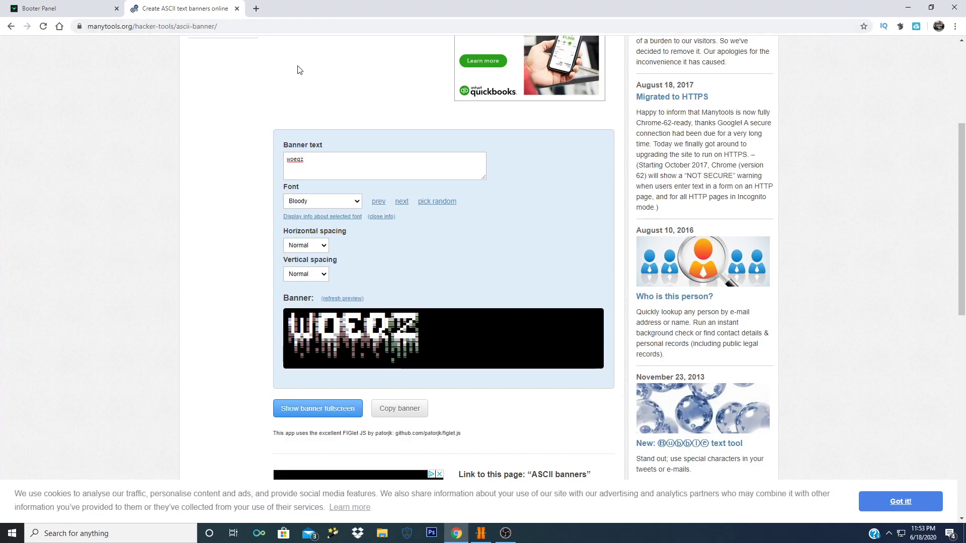
{"action": "mouse_move", "coordinate": [344, 116]}
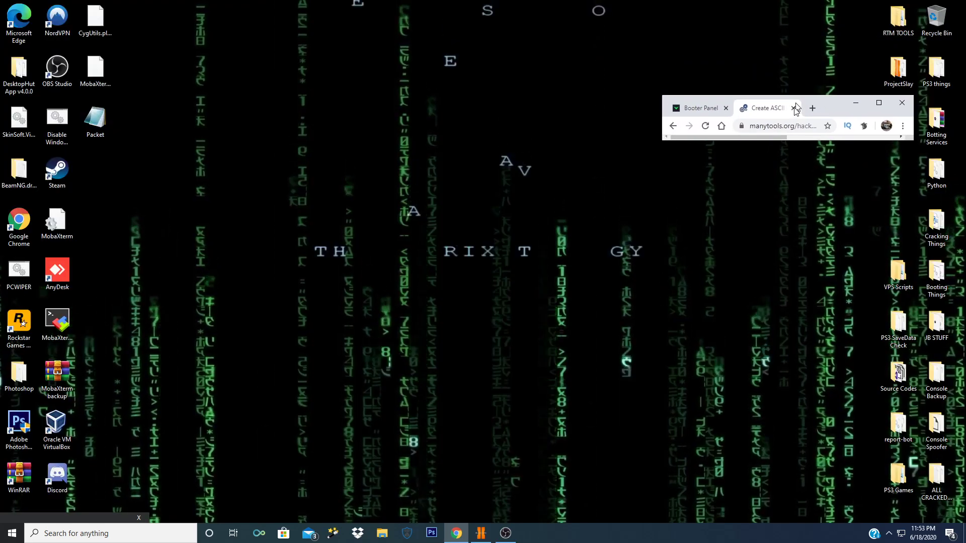
{"action": "left_click", "coordinate": [878, 103]}
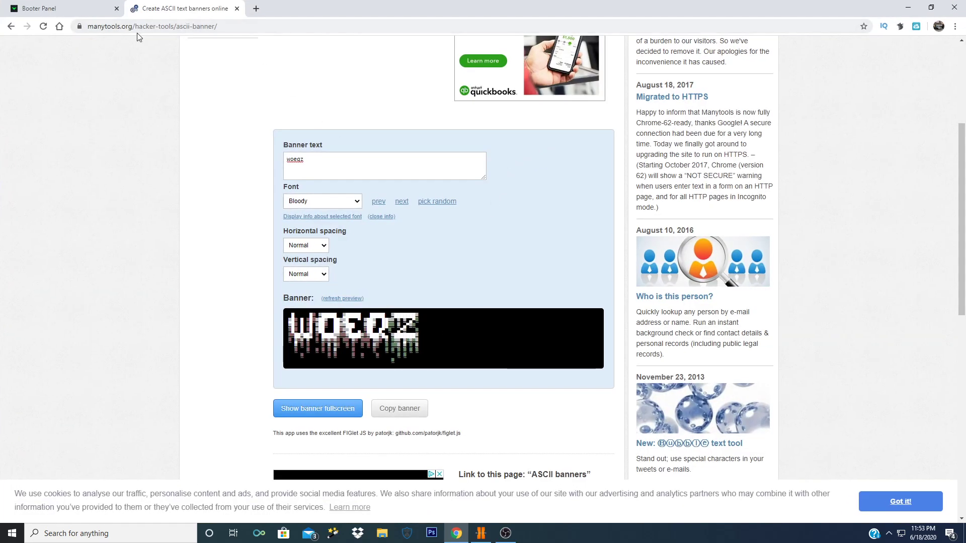
{"action": "mouse_move", "coordinate": [368, 173]}
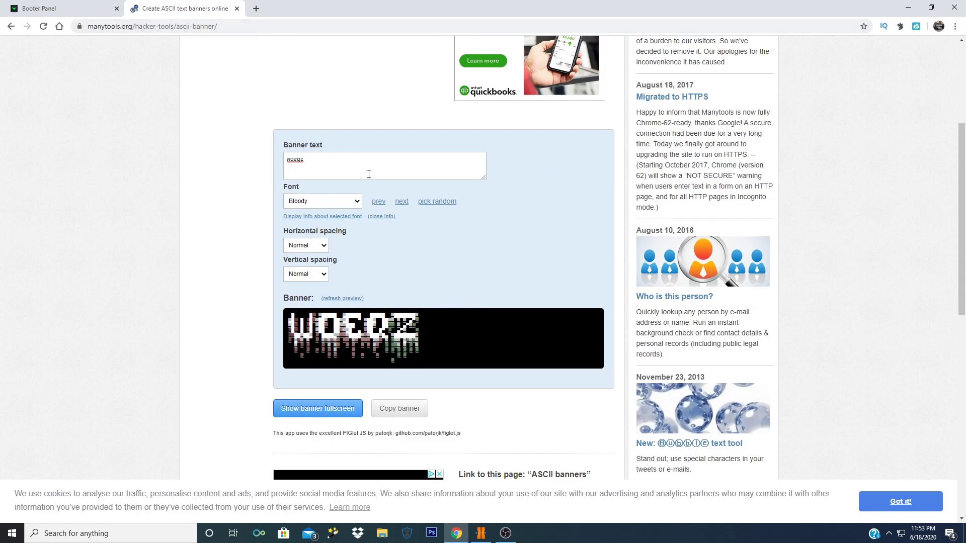
{"action": "left_click", "coordinate": [341, 298]}
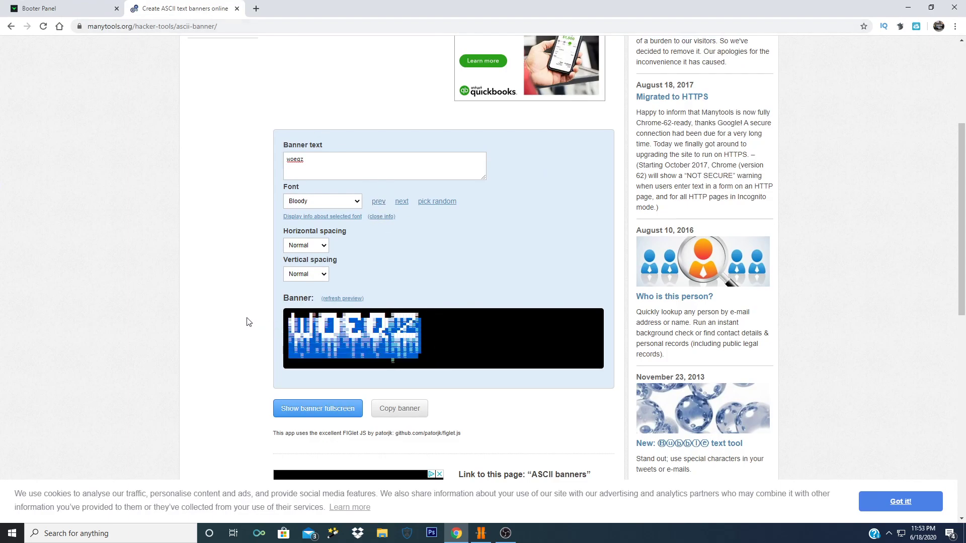
{"action": "right_click", "coordinate": [409, 324]}
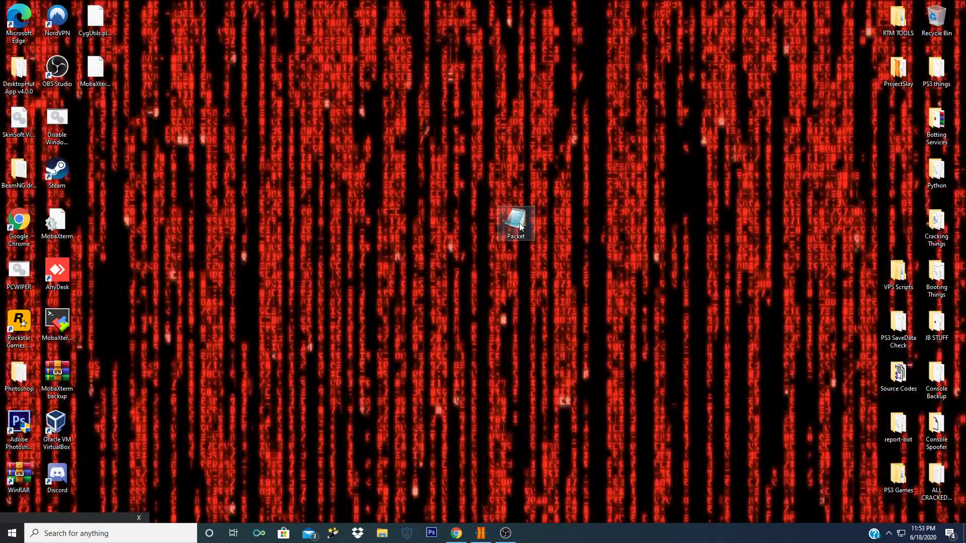
Open Packet.pl from the desktop past the security warning and review its ASCII art
{"action": "double_click", "coordinate": [515, 222]}
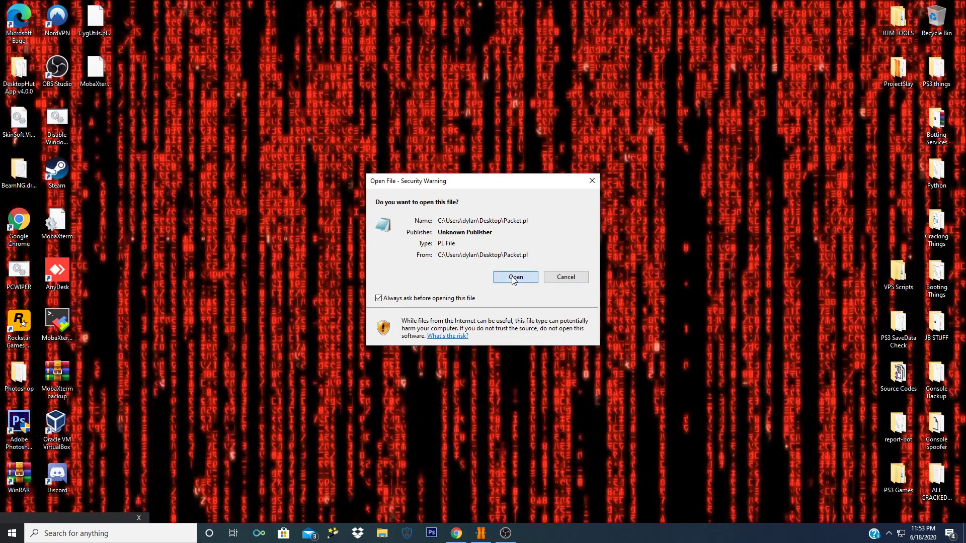
{"action": "left_click", "coordinate": [515, 276]}
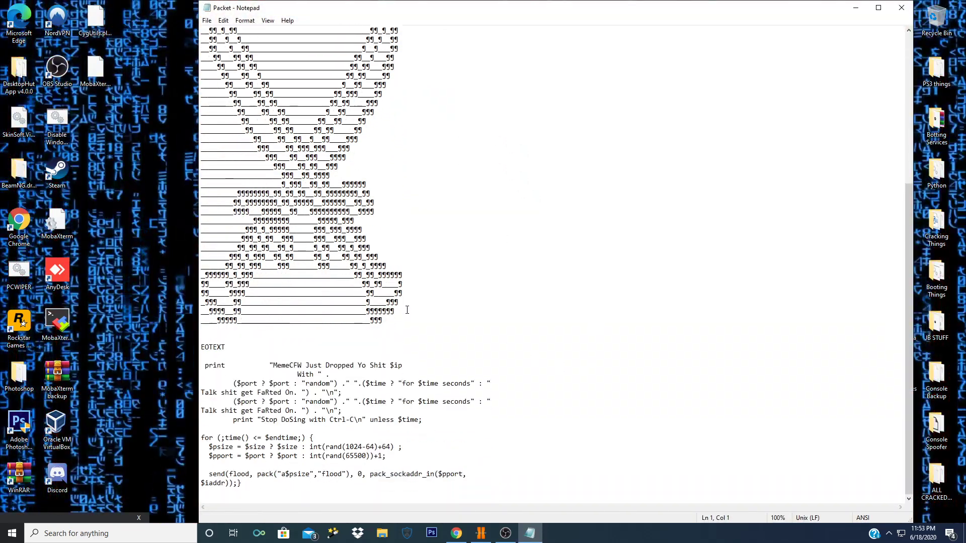
{"action": "scroll", "scroll_direction": "up", "scroll_amount": 3}
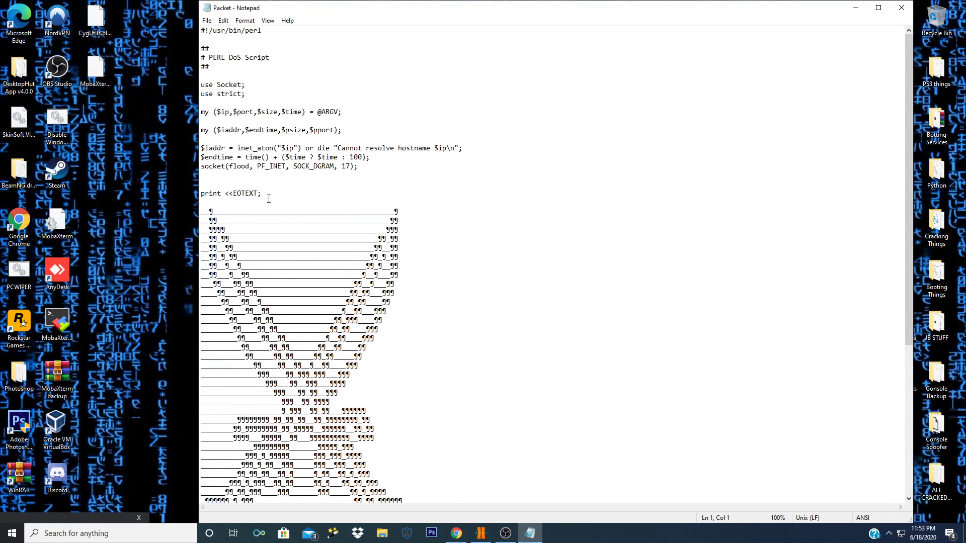
{"action": "scroll", "scroll_direction": "down", "scroll_amount": 3}
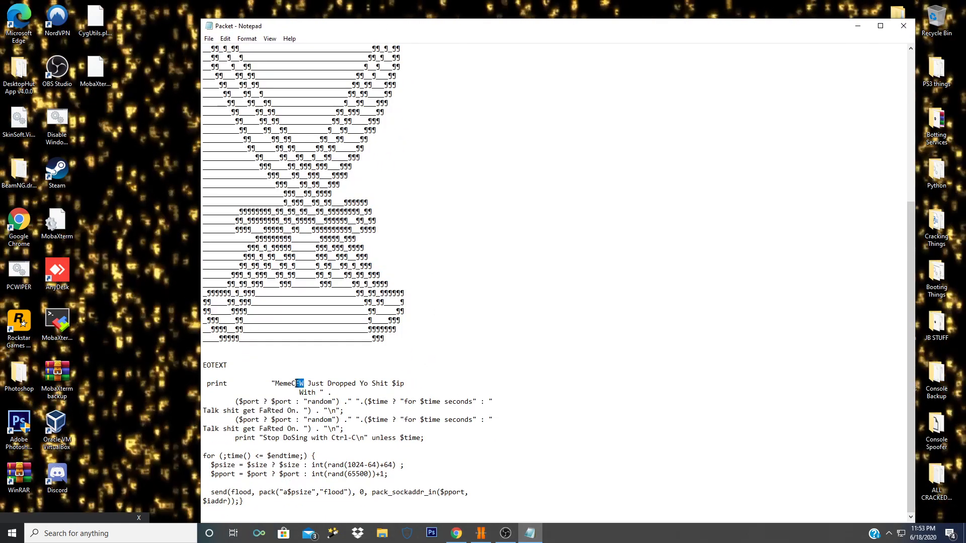
{"action": "double_click", "coordinate": [290, 383]}
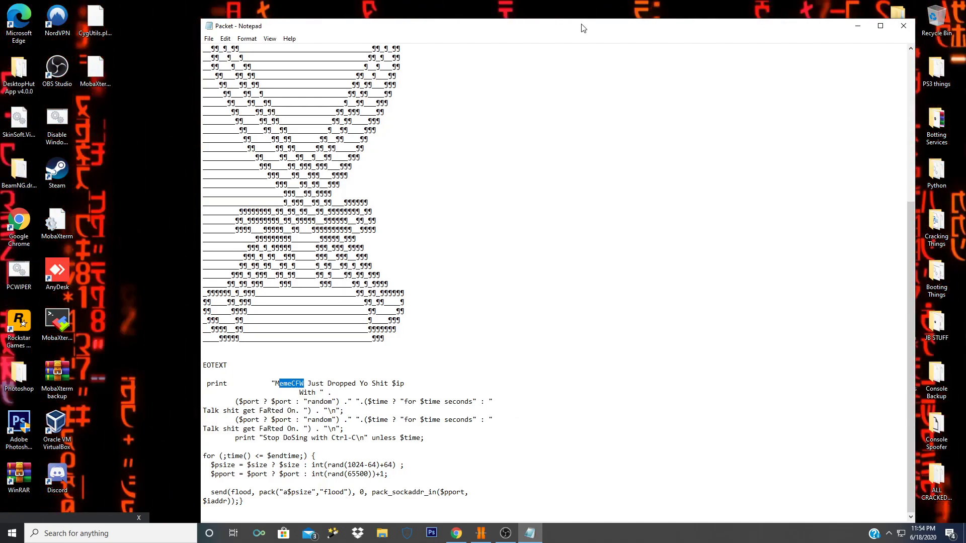
{"action": "scroll", "scroll_direction": "up", "scroll_amount": 3}
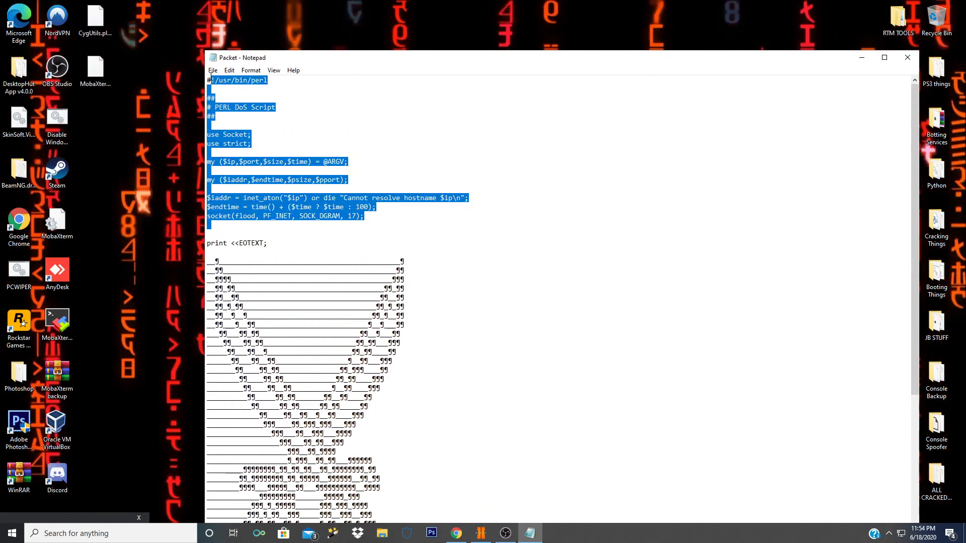
Select the old ASCII art lines below print <<EOTEXT; and return to the banner page
{"action": "scroll", "scroll_direction": "down", "scroll_amount": 3}
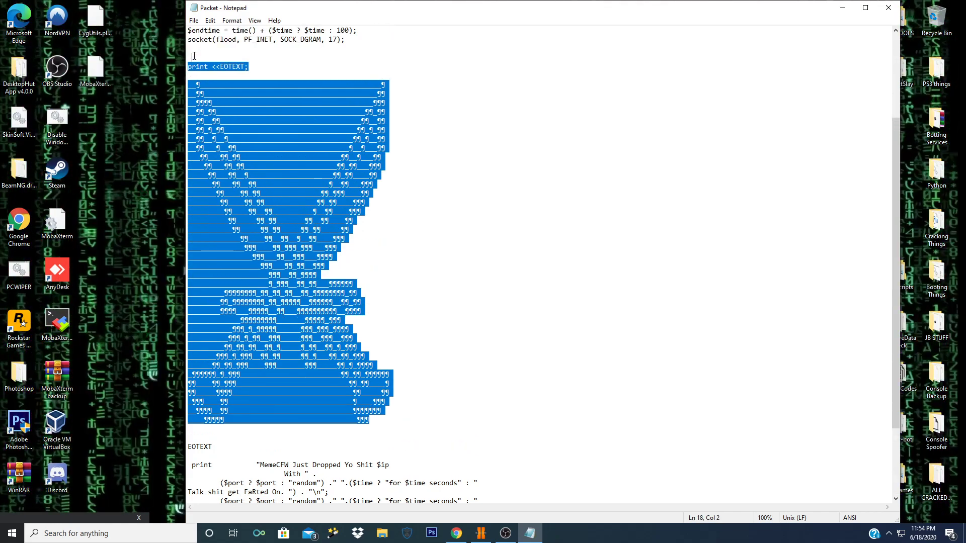
{"action": "left_click", "coordinate": [546, 373]}
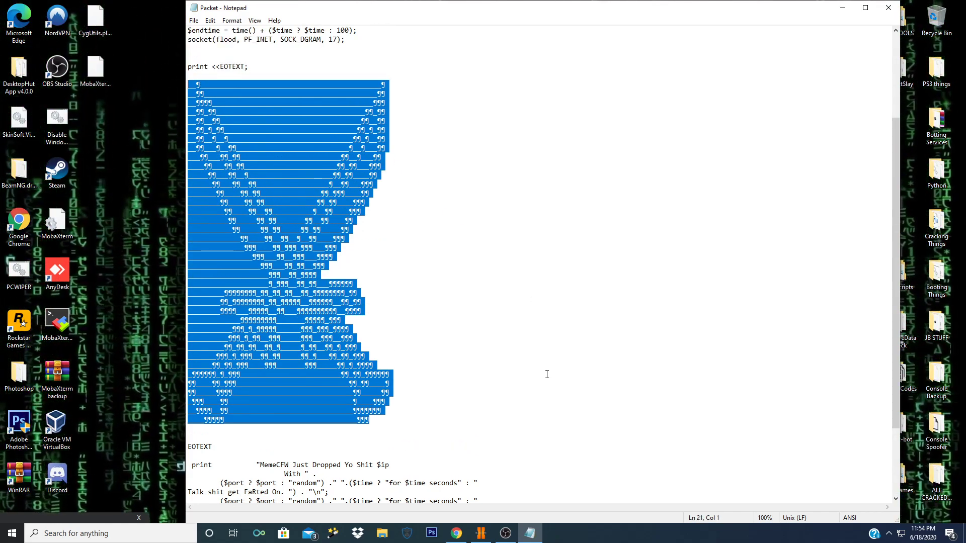
{"action": "scroll", "scroll_direction": "down", "scroll_amount": 3}
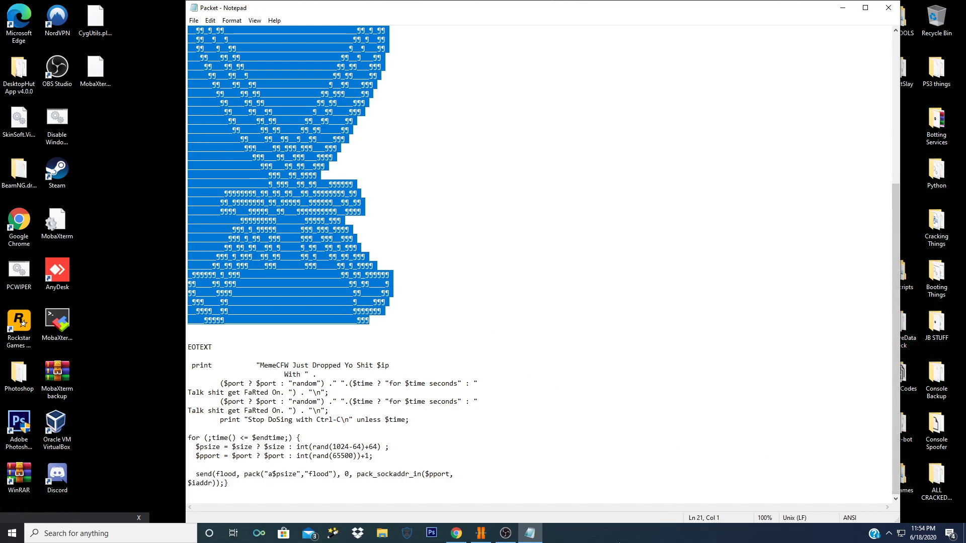
{"action": "left_click", "coordinate": [455, 533]}
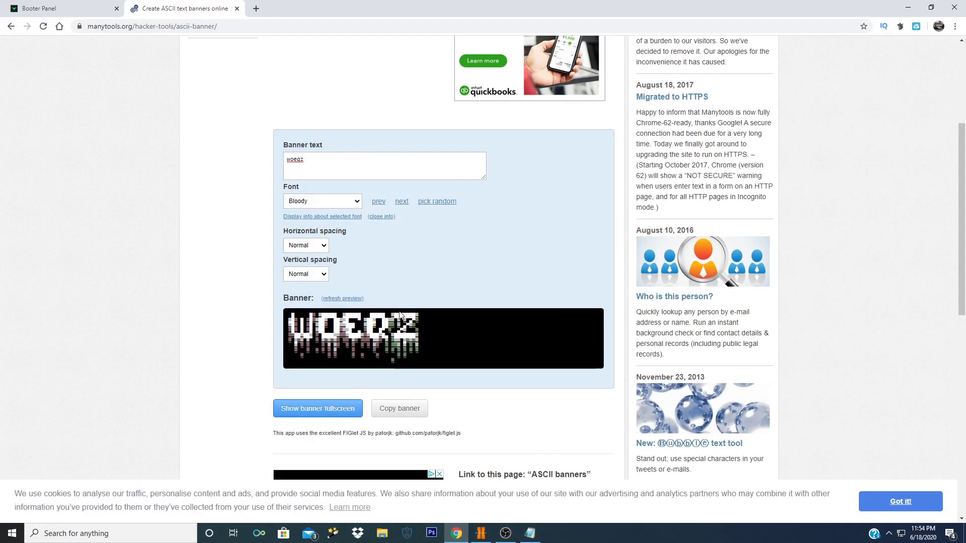
{"action": "mouse_move", "coordinate": [431, 365]}
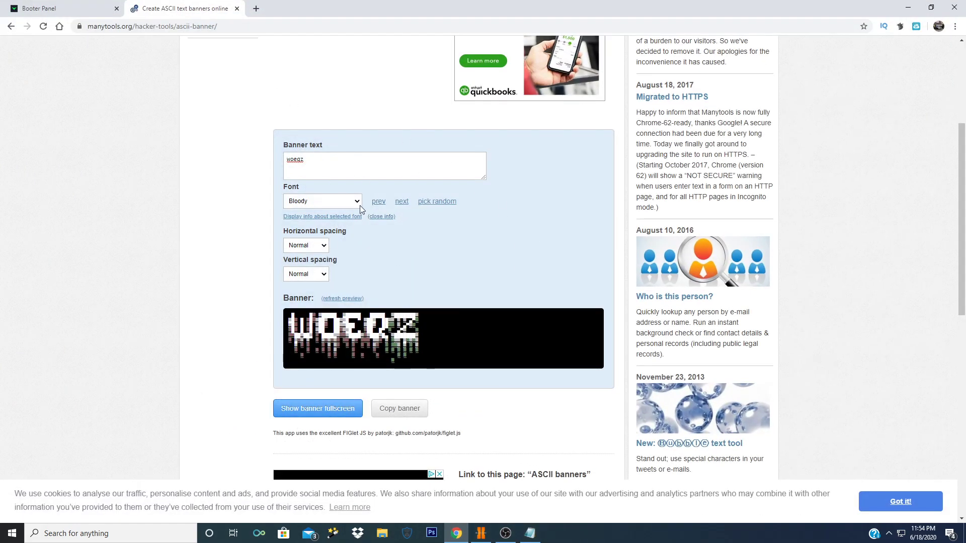
Scroll to the Bloody-font WOEQZ banner and copy it to the clipboard
{"action": "scroll", "scroll_direction": "up", "scroll_amount": 3}
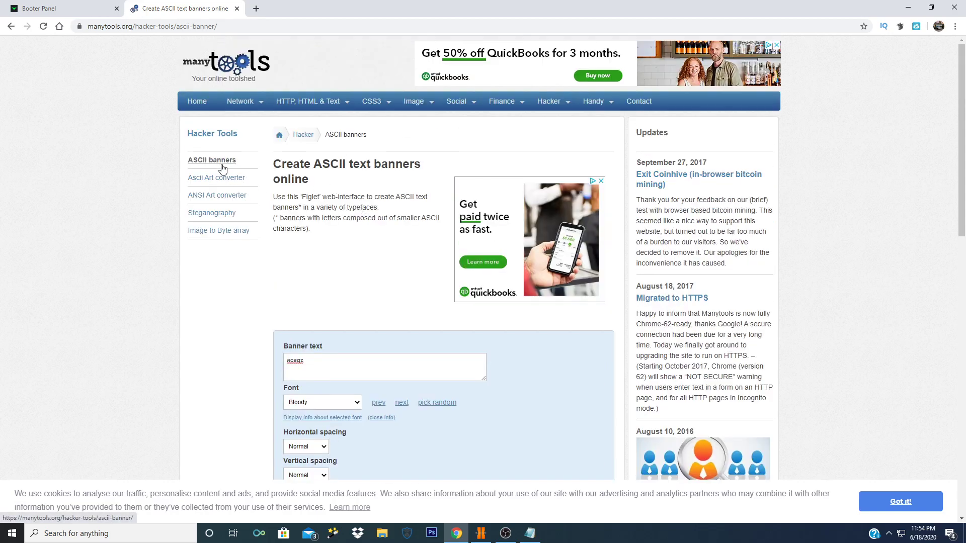
{"action": "mouse_move", "coordinate": [441, 374]}
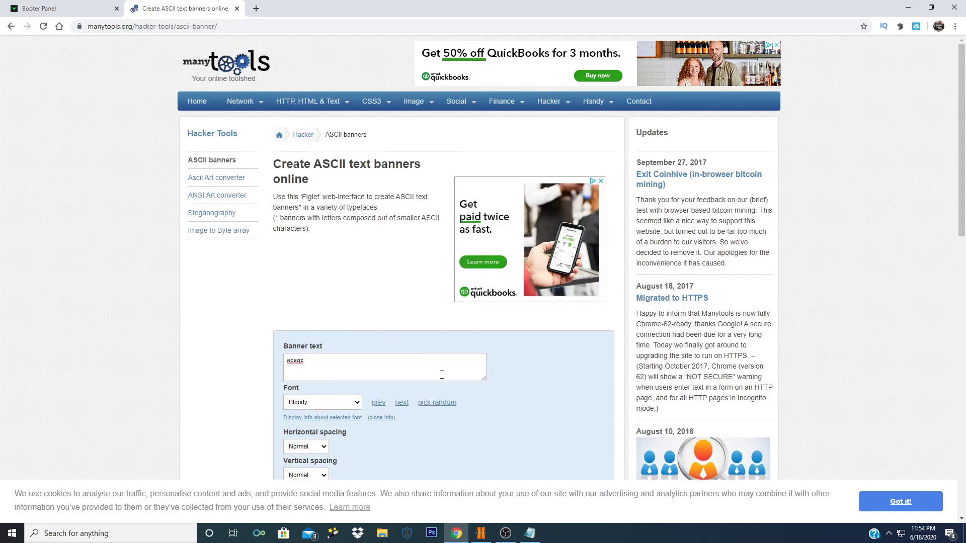
{"action": "scroll", "scroll_direction": "down", "scroll_amount": 3}
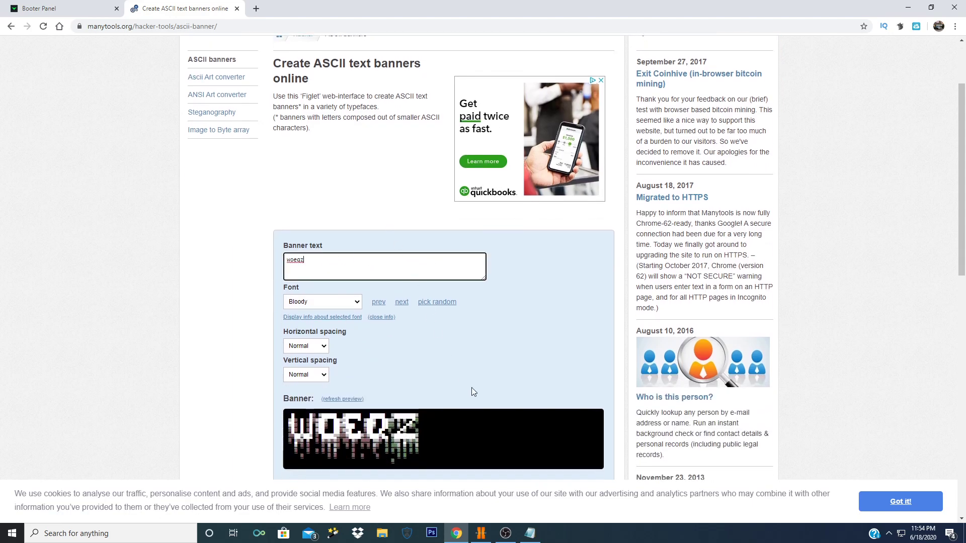
{"action": "scroll", "scroll_direction": "down", "scroll_amount": 3}
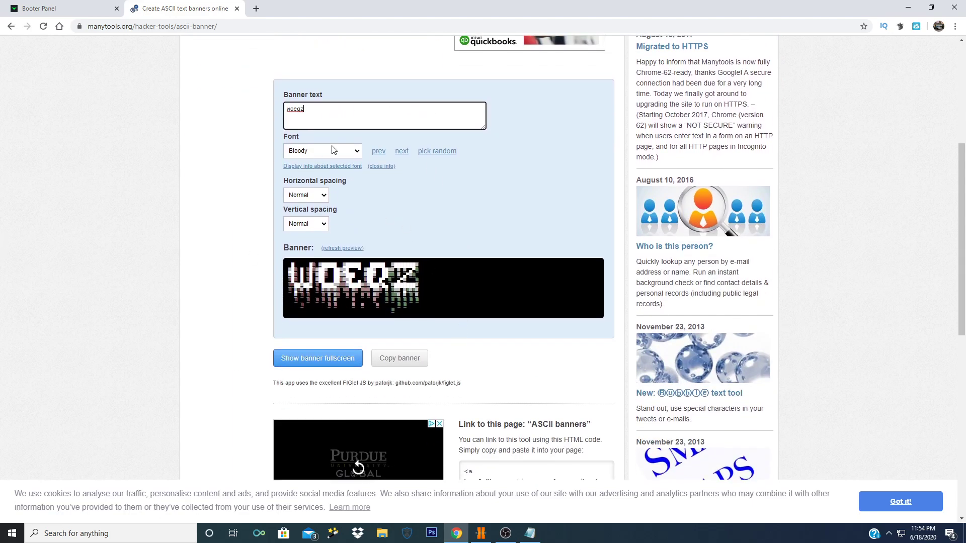
{"action": "mouse_move", "coordinate": [486, 246]}
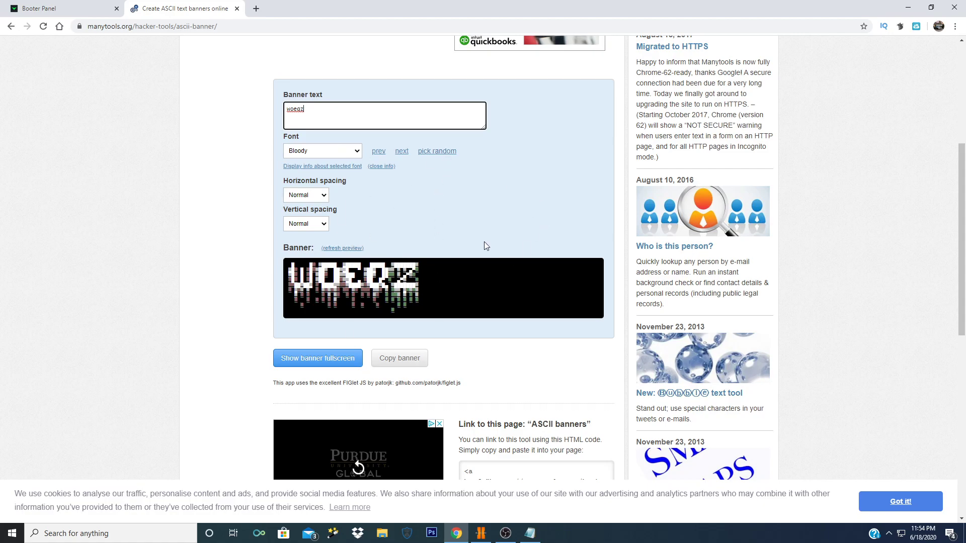
{"action": "mouse_move", "coordinate": [399, 358]}
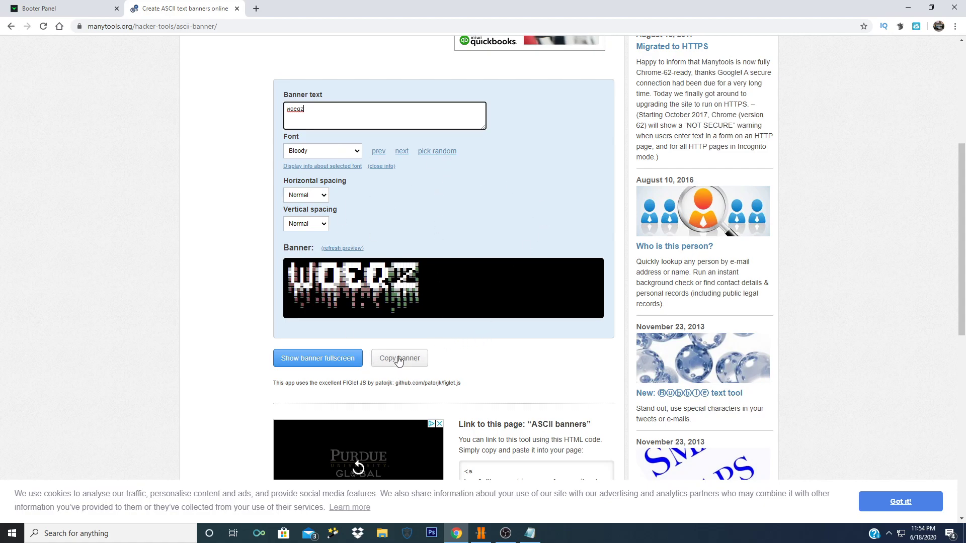
{"action": "left_click", "coordinate": [399, 358]}
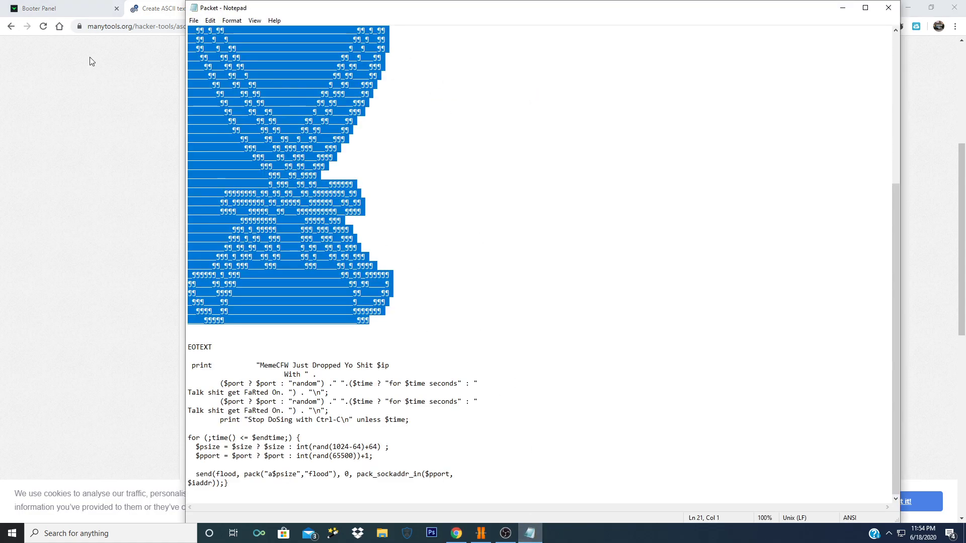
Paste the WOEQZ banner over Packet.pl's old art and minimize Notepad
{"action": "scroll", "scroll_direction": "up", "scroll_amount": 3}
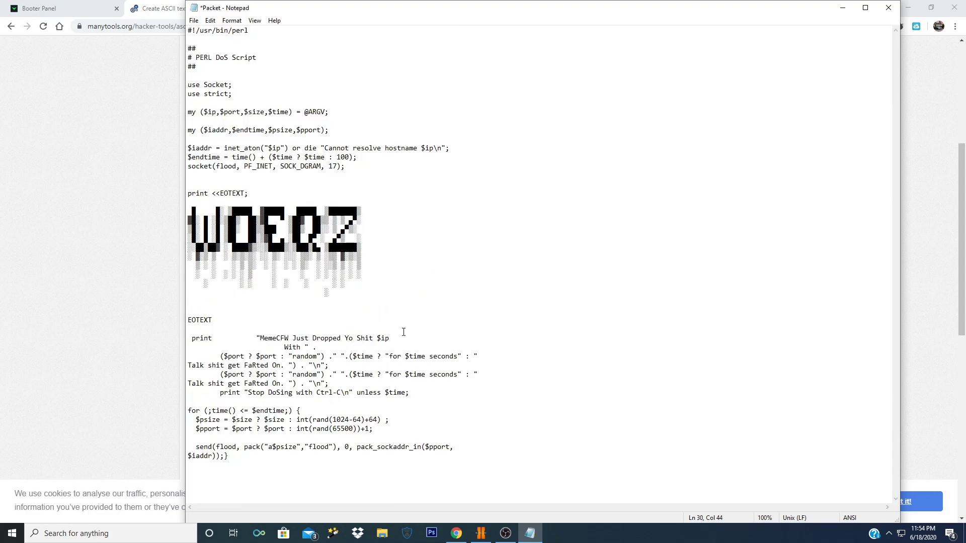
{"action": "mouse_move", "coordinate": [157, 269]}
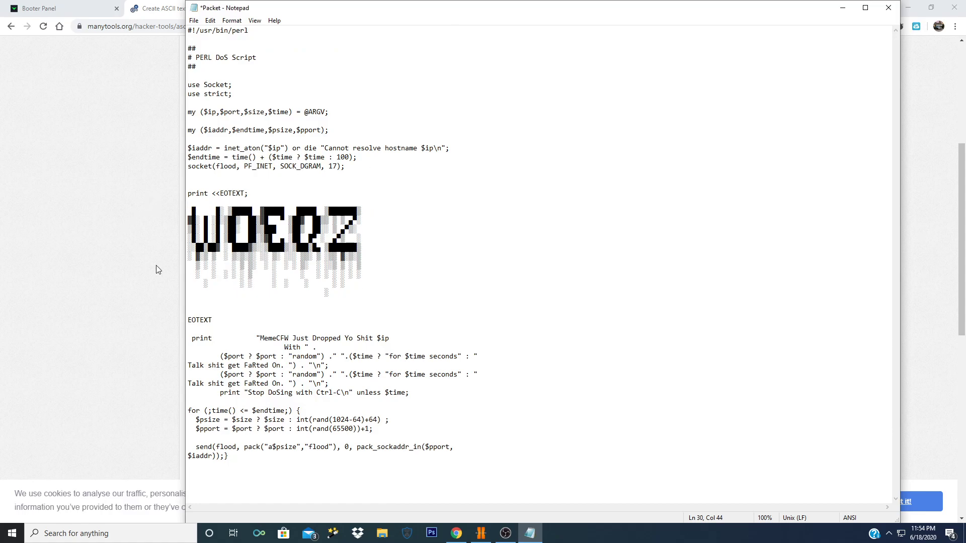
{"action": "left_click", "coordinate": [361, 293]}
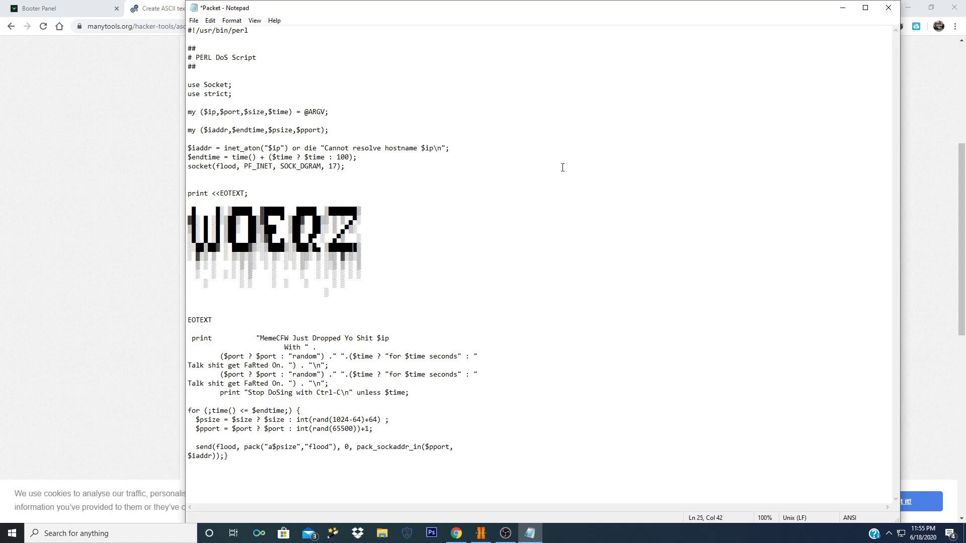
{"action": "left_click", "coordinate": [864, 8]}
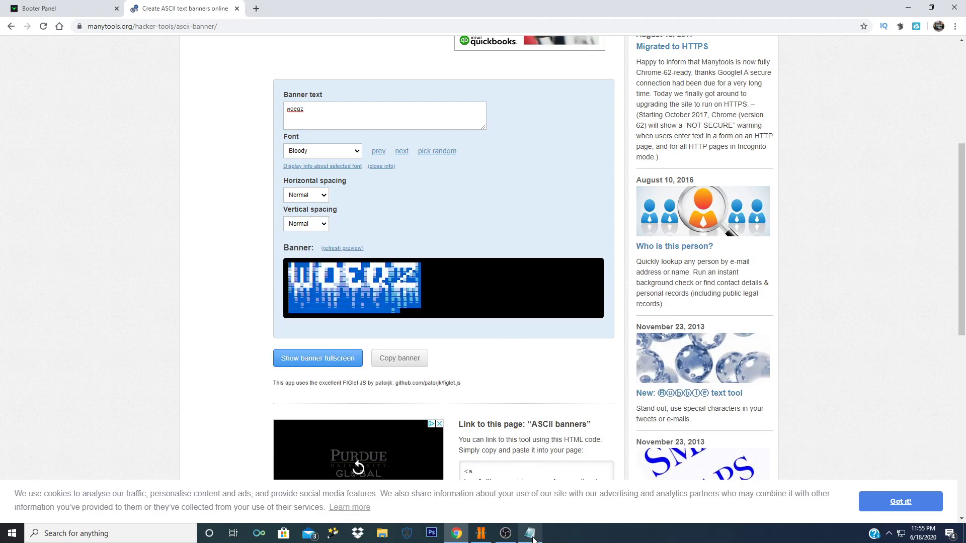
{"action": "left_click", "coordinate": [529, 533]}
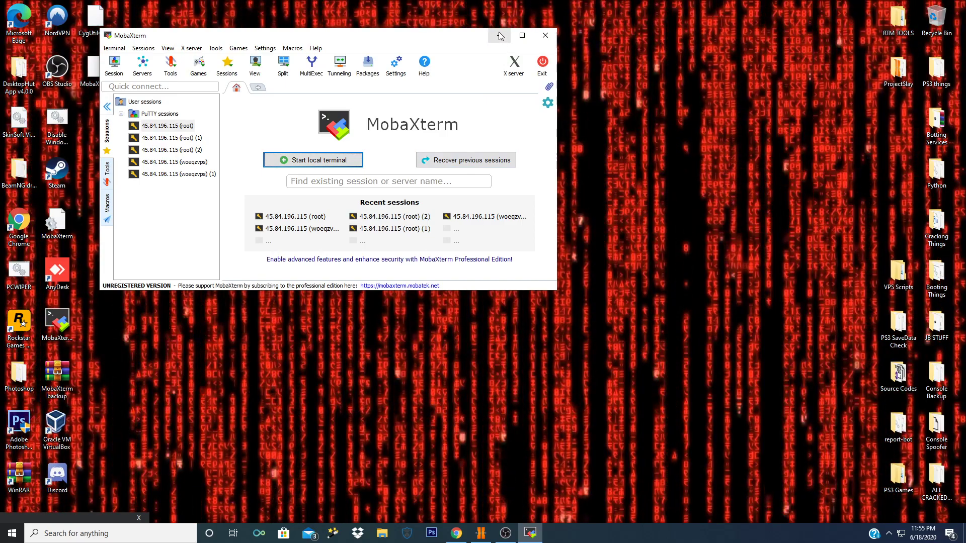
{"action": "mouse_move", "coordinate": [557, 425]}
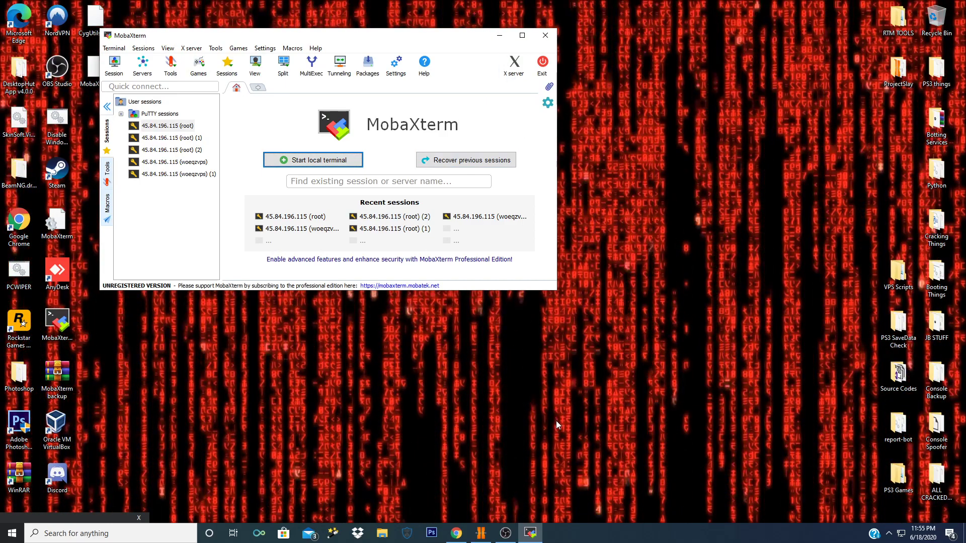